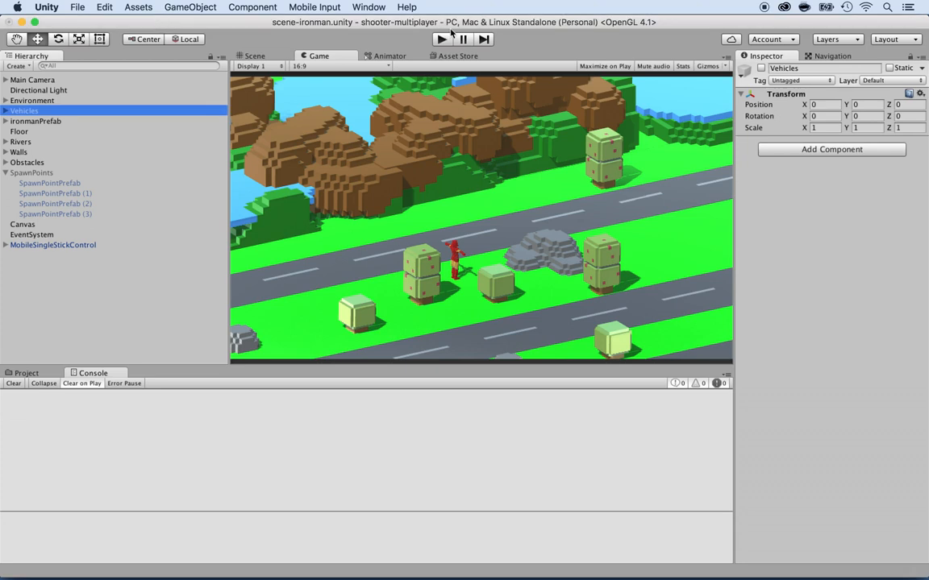
# Step: Test-play the shooter scene, then show ironmanPrefab's components in the Inspector
pyautogui.click(442, 39)
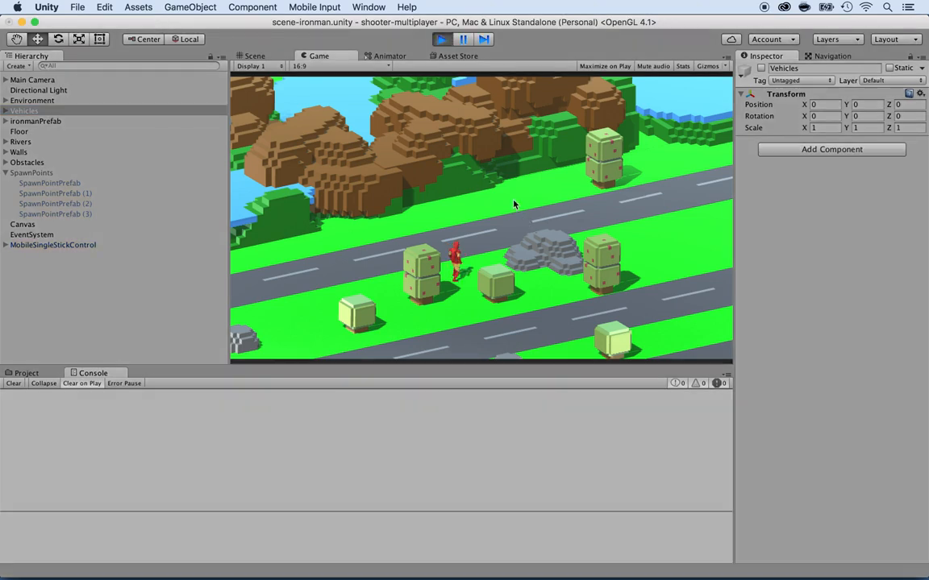
pyautogui.moveTo(422, 208)
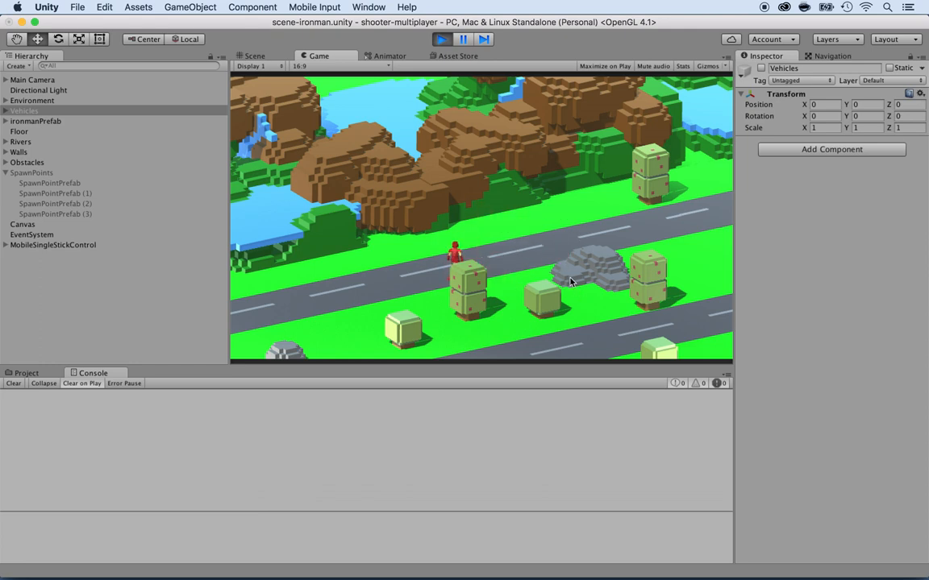
pyautogui.moveTo(678, 337)
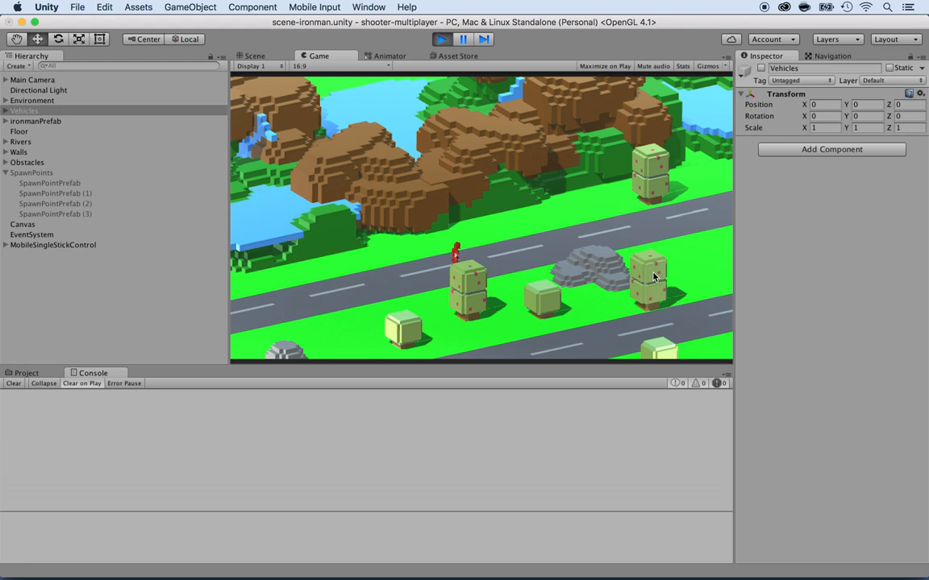
pyautogui.moveTo(419, 13)
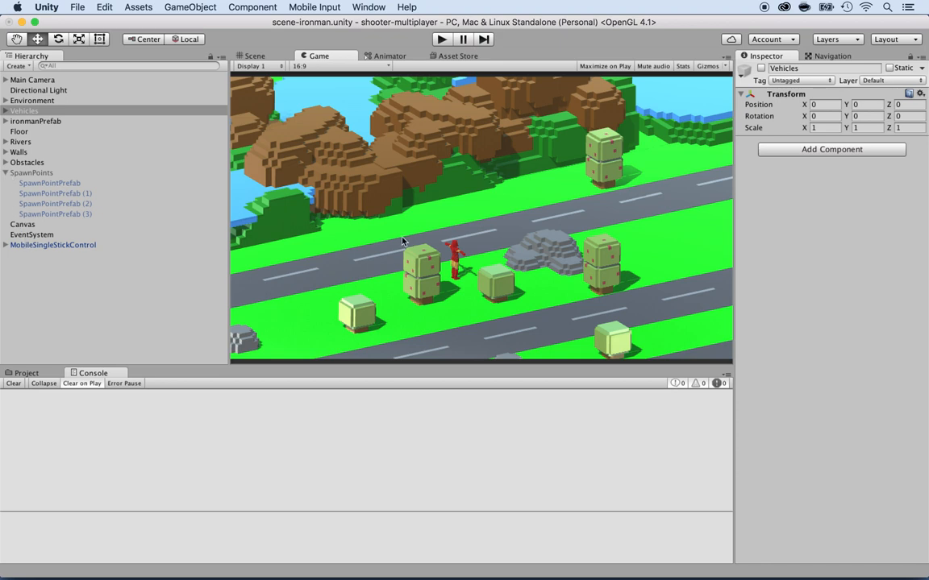
pyautogui.click(36, 121)
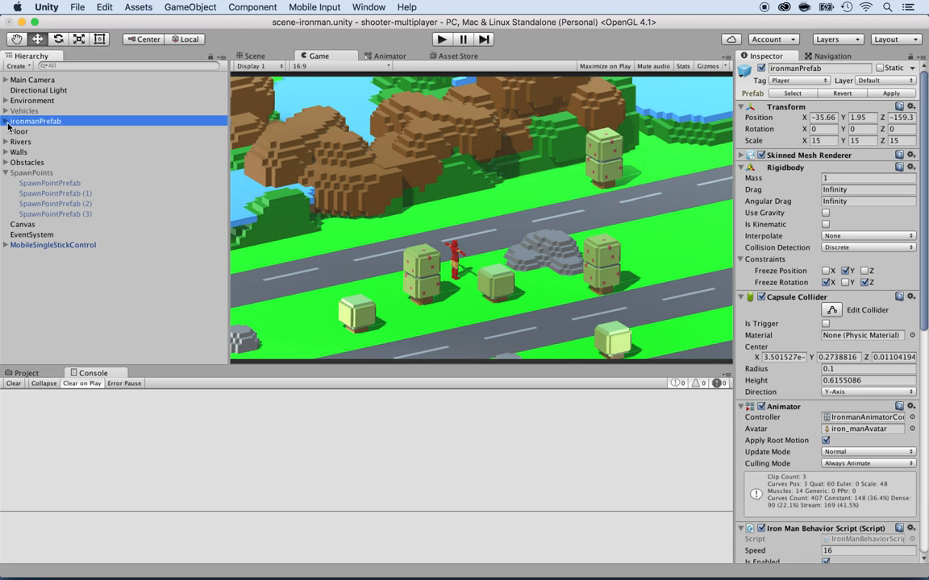
# Step: Delete the Spotlight, LaserEnd, LaserOrigin and LaserBeam children of ironmanPrefab, leaving mixamorig:Hips
pyautogui.click(6, 121)
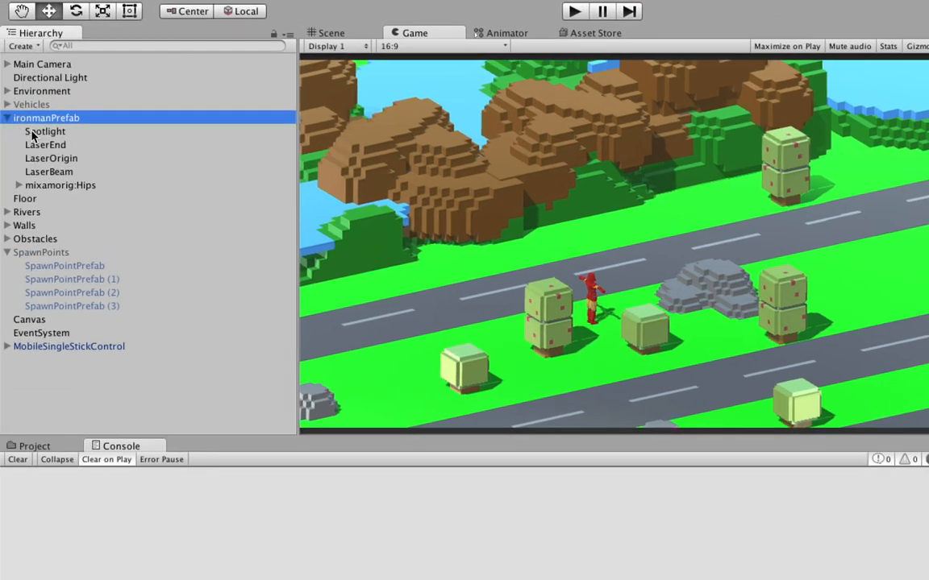
pyautogui.click(46, 132)
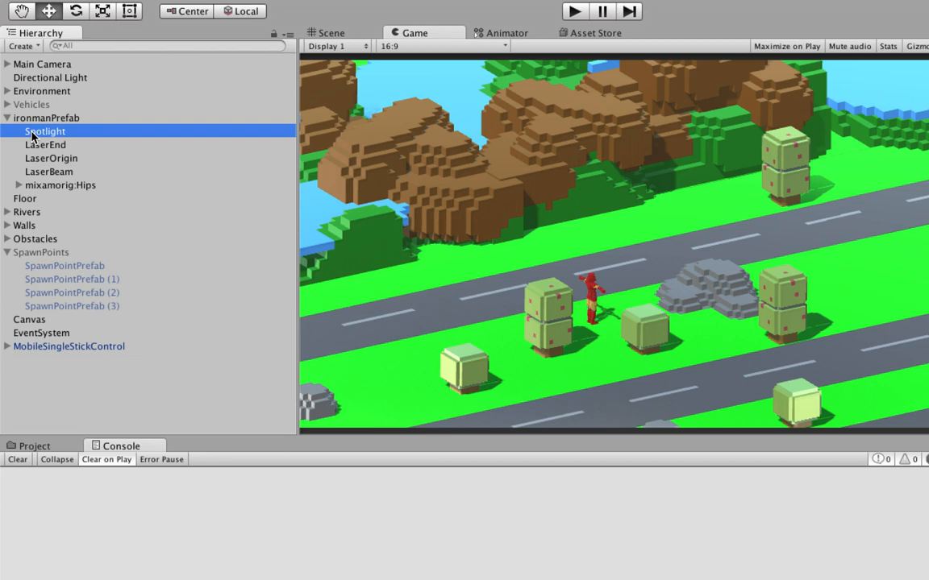
pyautogui.rightClick(45, 132)
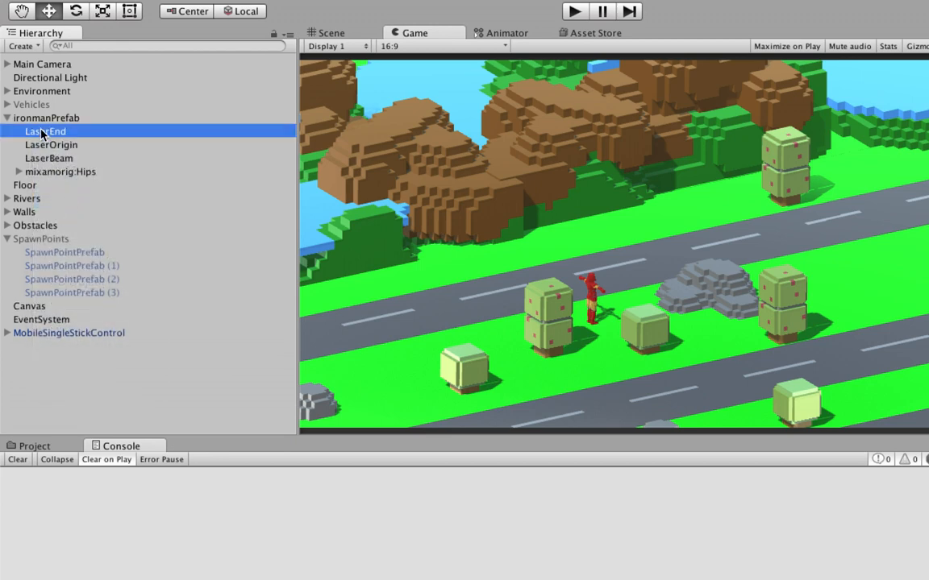
pyautogui.click(48, 158)
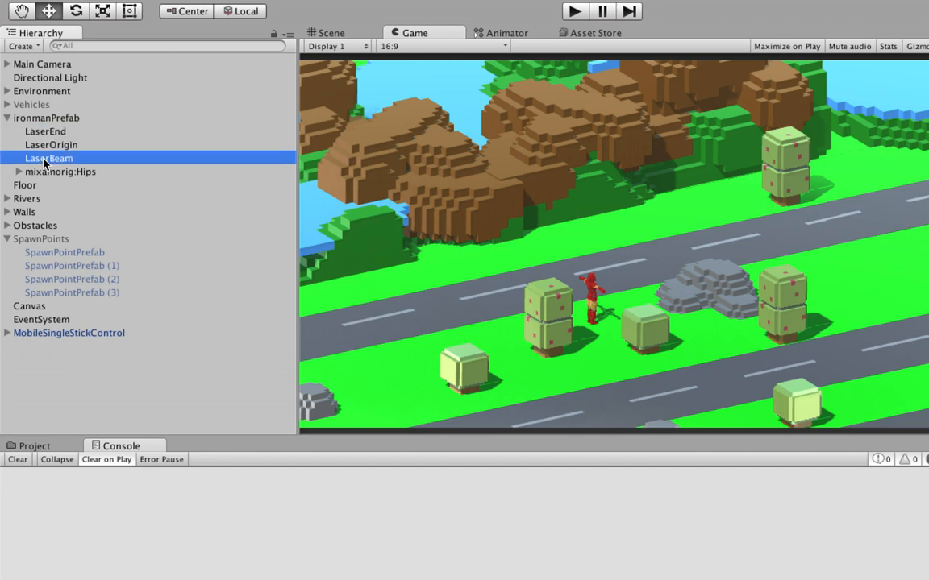
pyautogui.rightClick(51, 146)
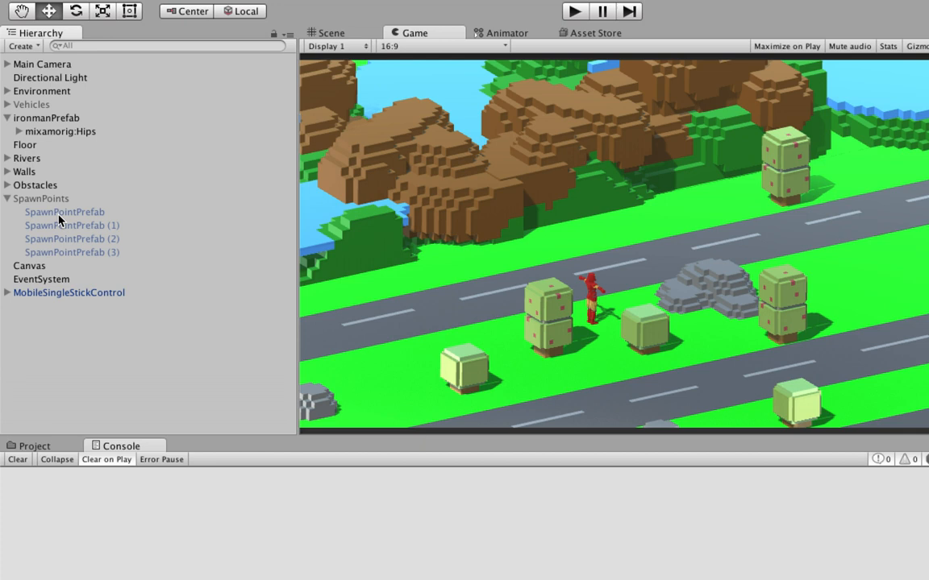
pyautogui.moveTo(53, 172)
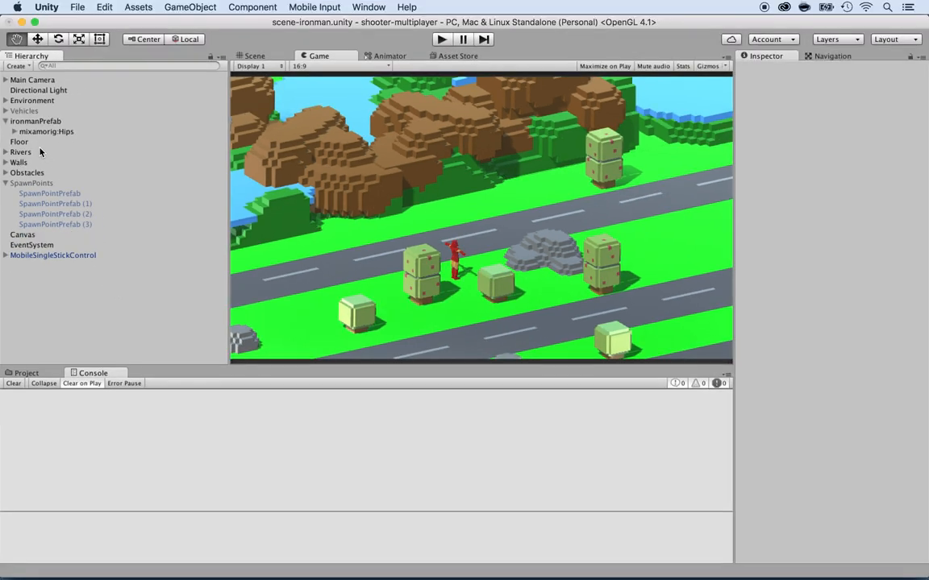
# Step: Scroll ironmanPrefab's Inspector to the Player Shoot component with its missing Spot Light reference
pyautogui.click(36, 121)
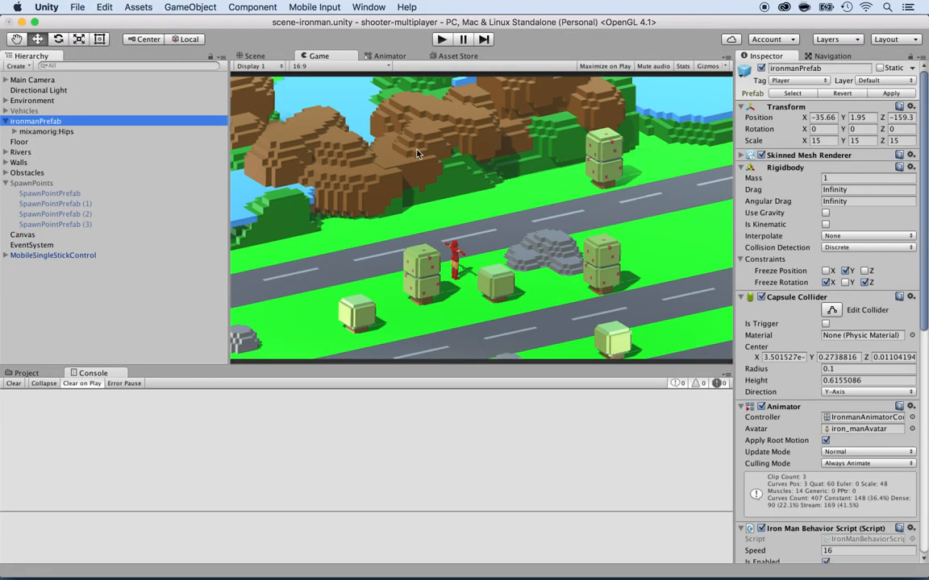
pyautogui.scroll(-3)
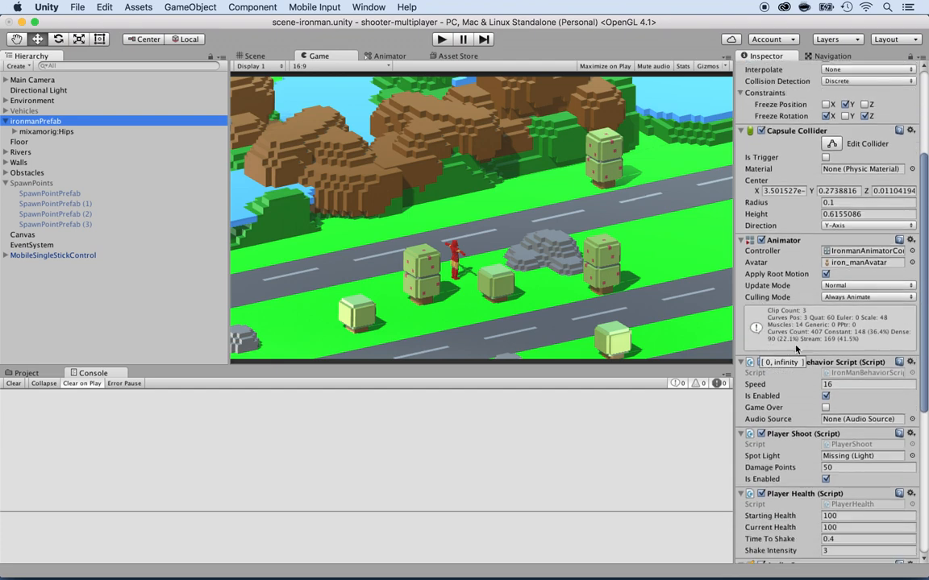
pyautogui.scroll(-3)
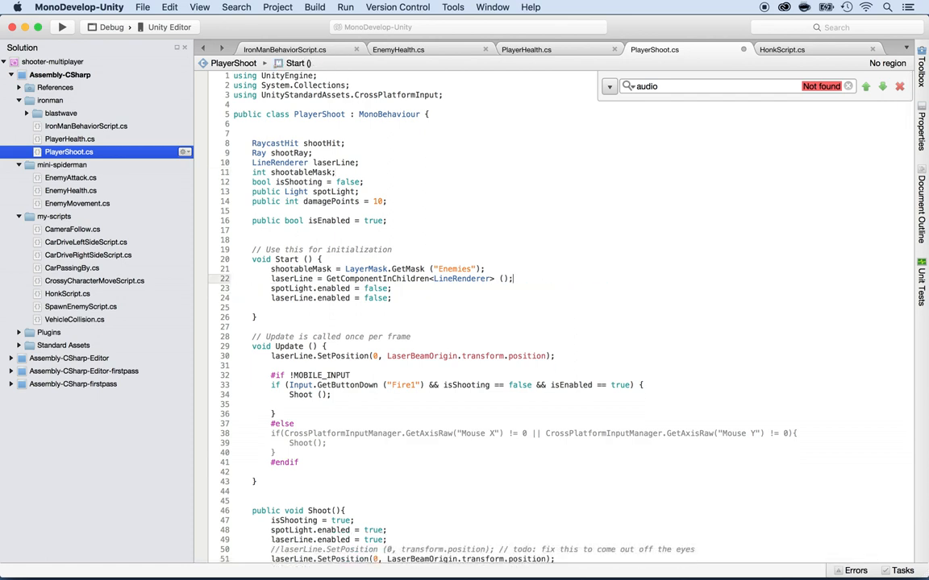
pyautogui.moveTo(571, 297)
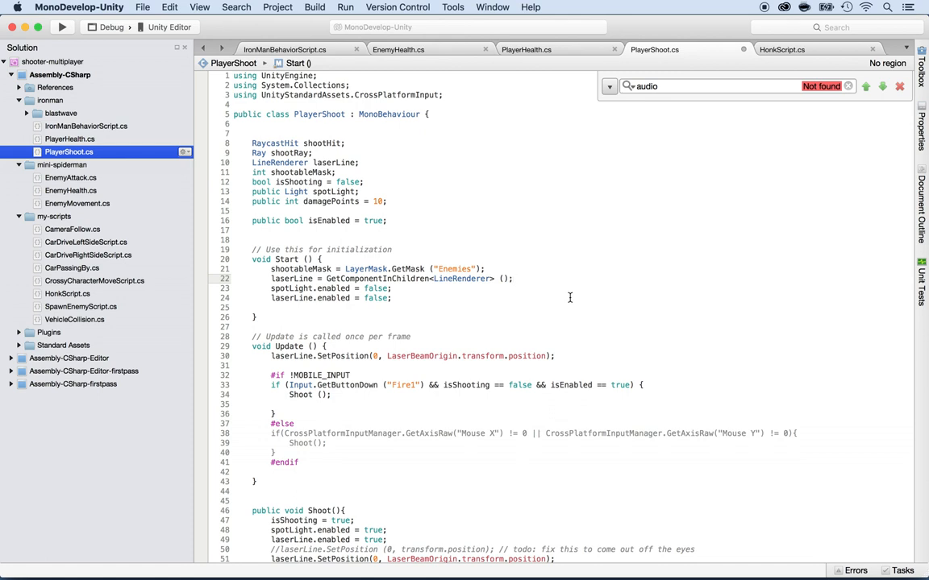
# Step: Search PlayerShoot.cs for 'spot' to confirm no spotLight references remain
pyautogui.write('spot')
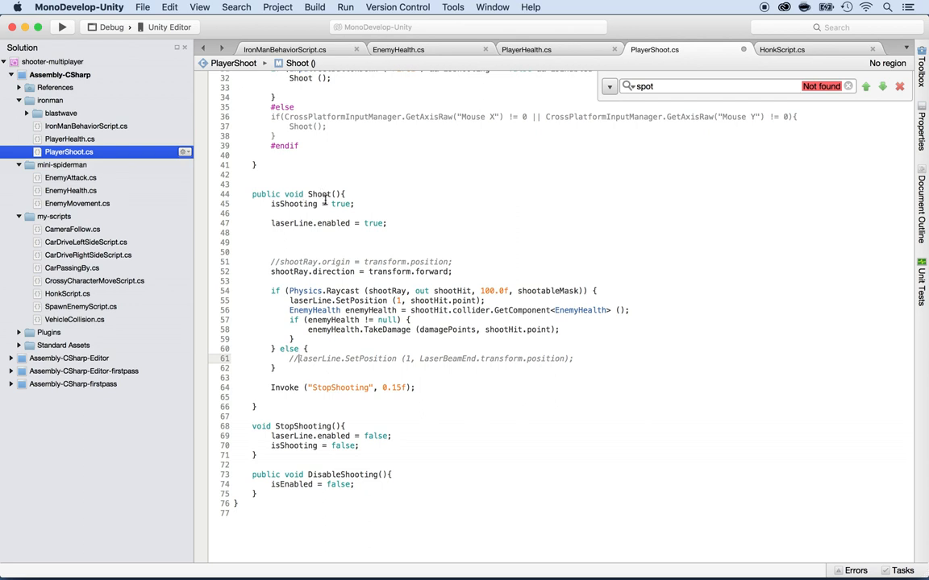
pyautogui.moveTo(767, 126)
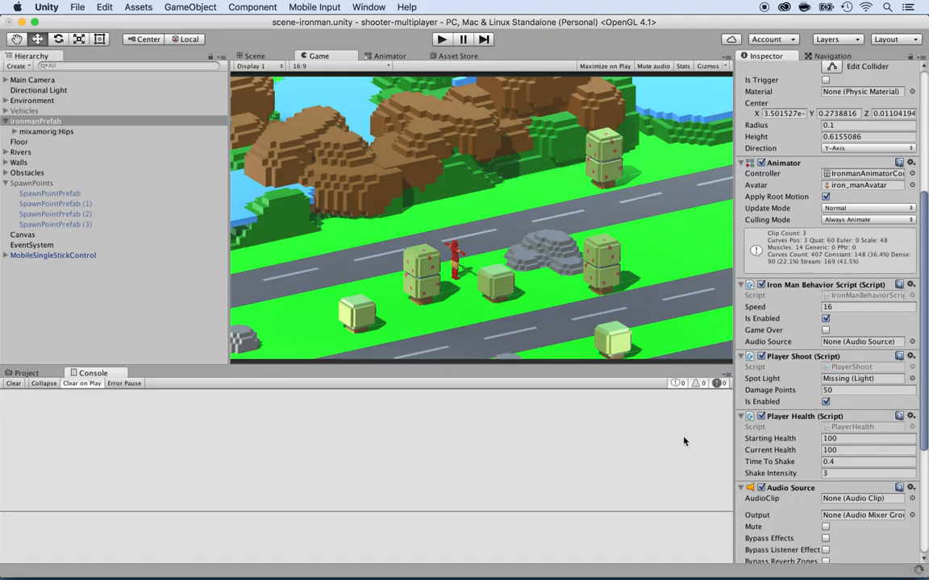
# Step: Check Player Shoot now shows only Damage Points and Is Enabled, then switch to Finder
pyautogui.scroll(-3)
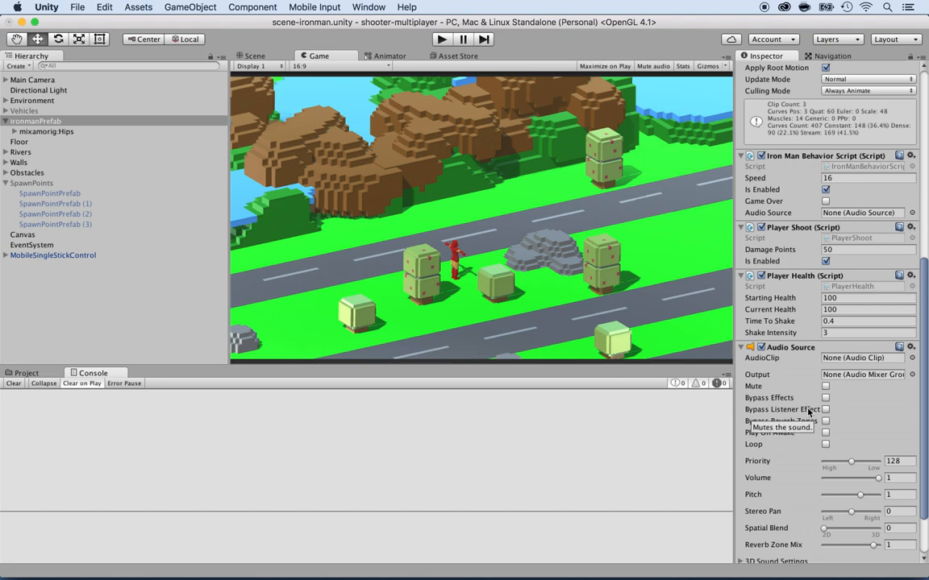
pyautogui.press('Cmd+Tab')
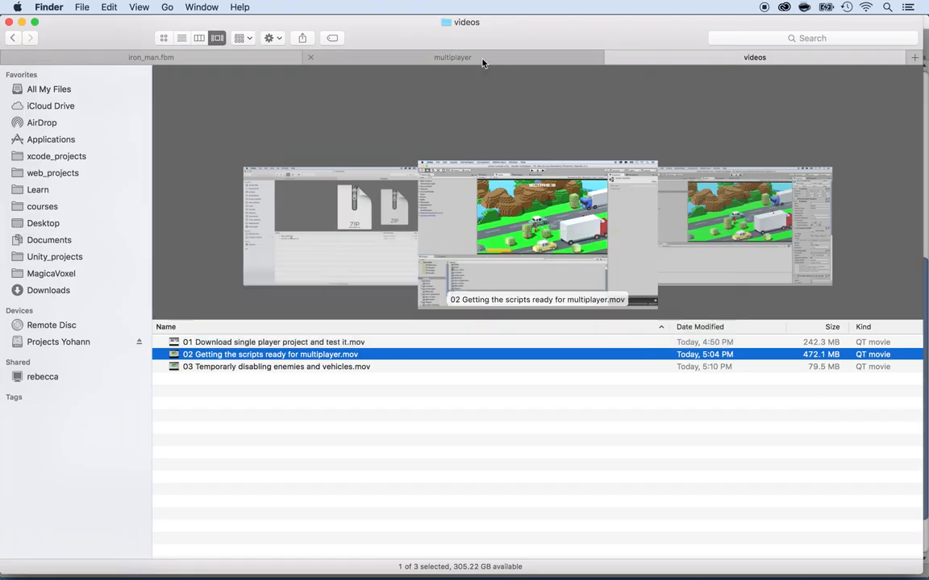
# Step: Browse multiplayer/new-assets and Quick Look the healthbar and iron-man images
pyautogui.click(451, 58)
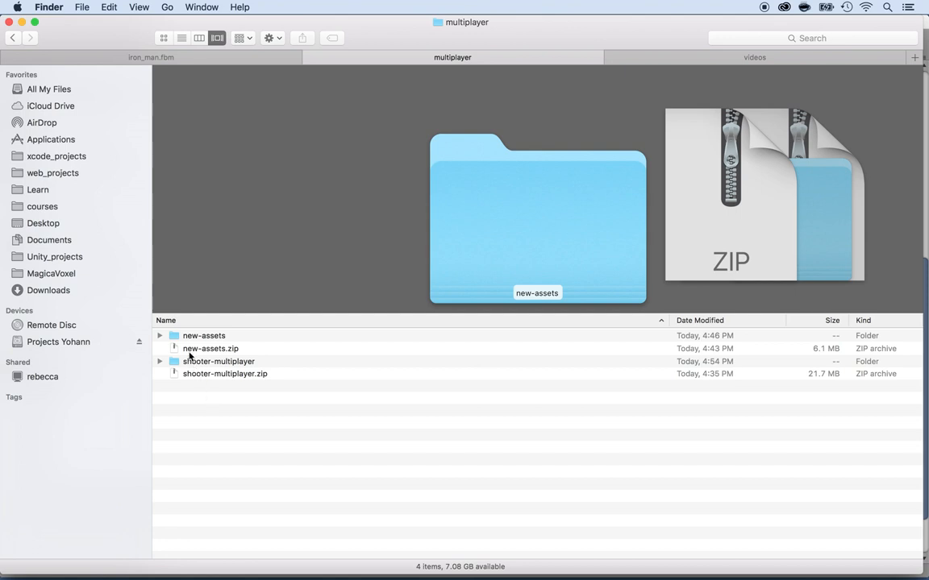
pyautogui.click(203, 335)
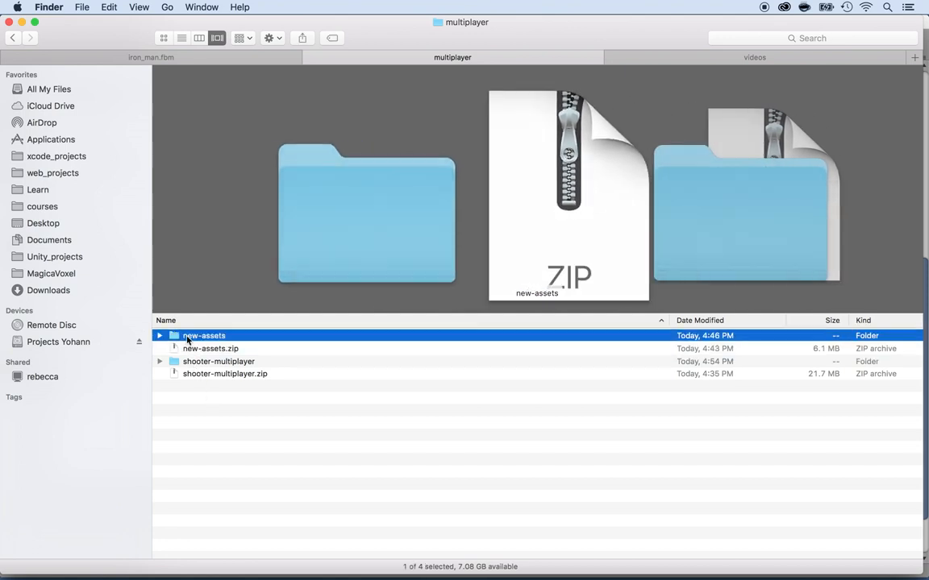
pyautogui.doubleClick(203, 336)
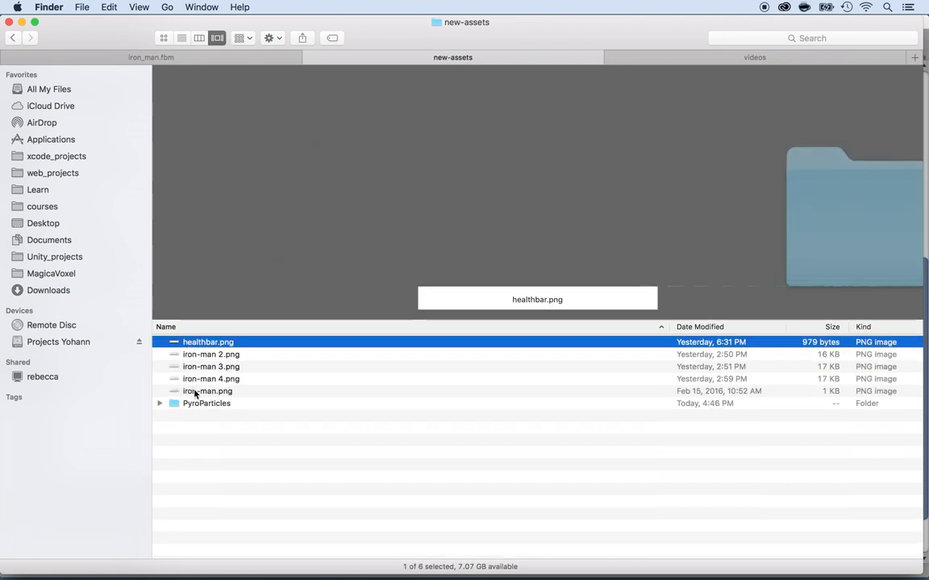
pyautogui.press('space')
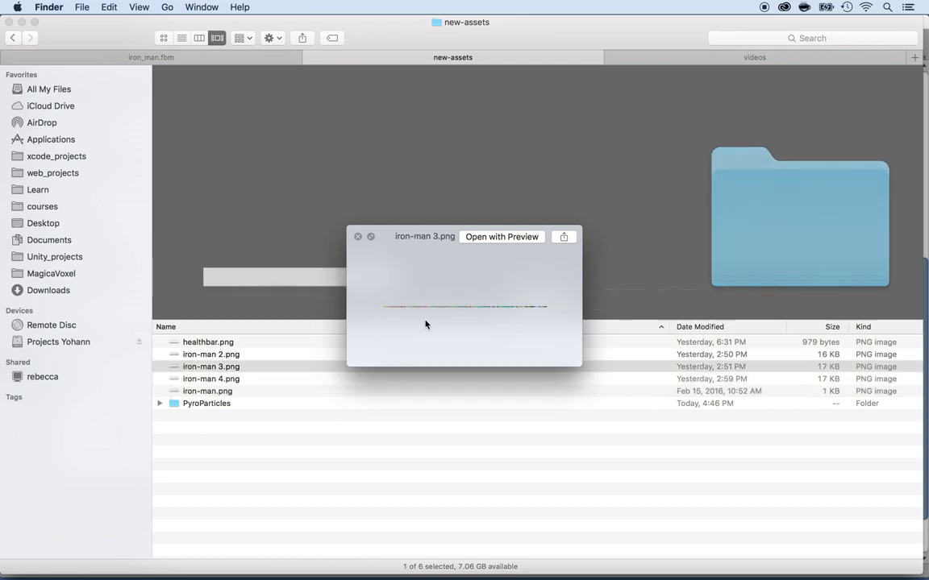
pyautogui.click(211, 379)
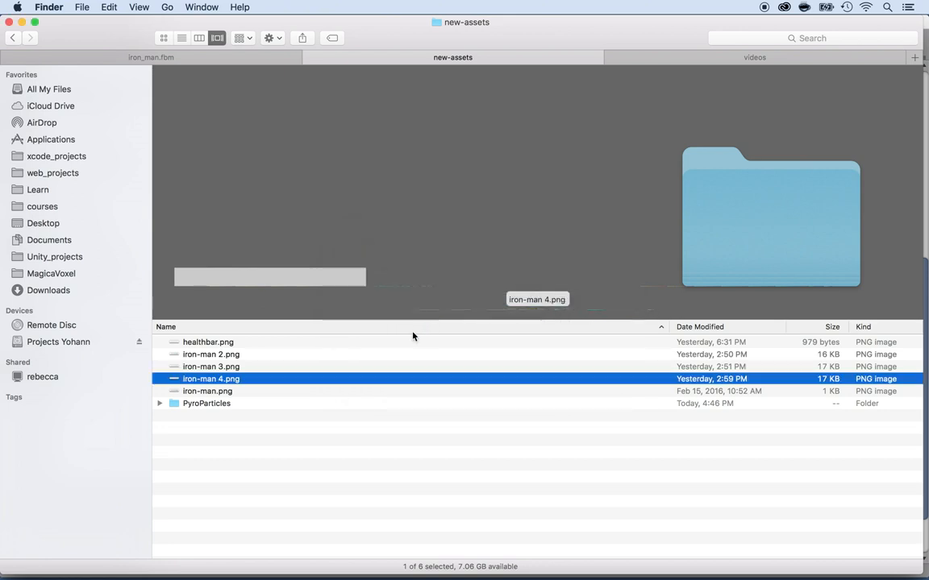
# Step: Peek inside the PyroParticles folder's Prefab subfolder and select it for importing
pyautogui.click(206, 403)
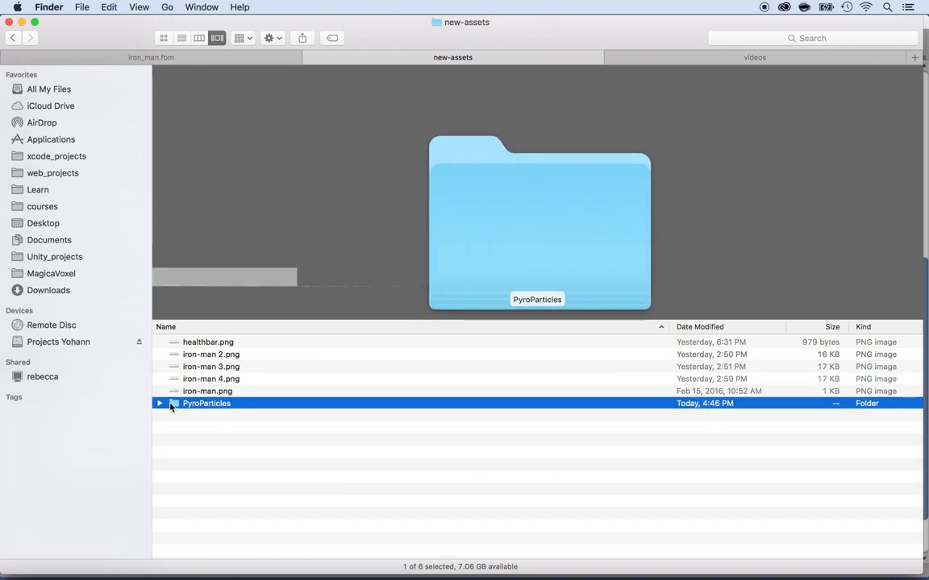
pyautogui.click(158, 403)
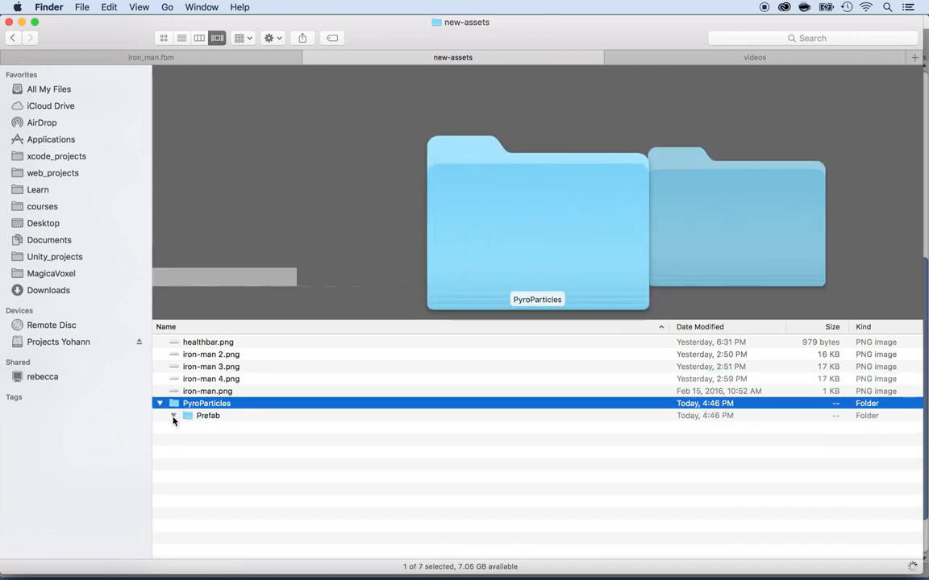
pyautogui.click(174, 416)
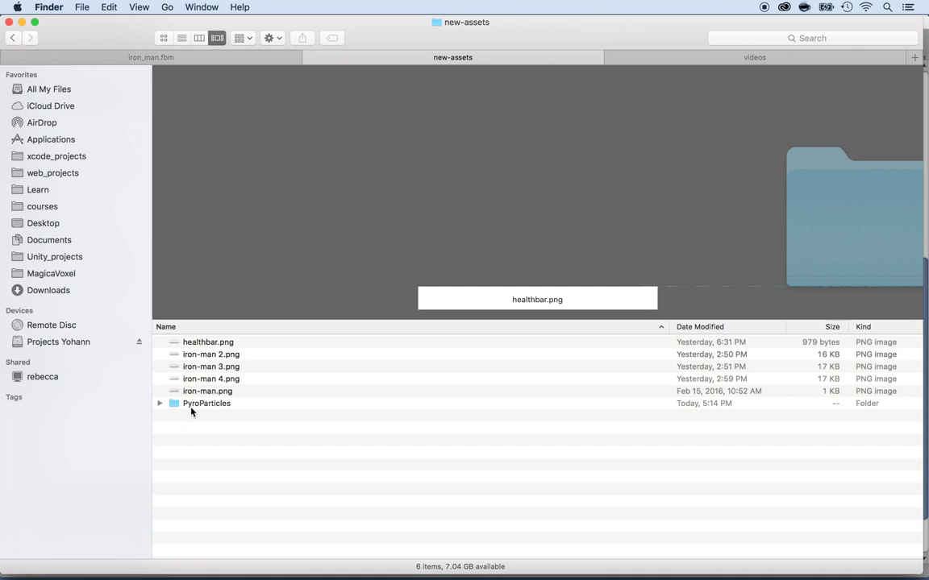
pyautogui.moveTo(193, 411)
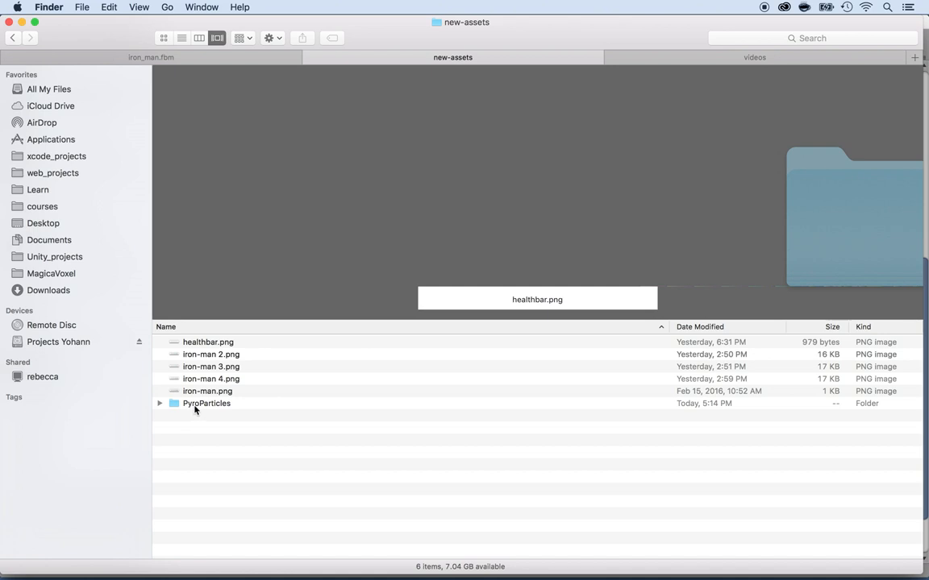
pyautogui.moveTo(197, 410)
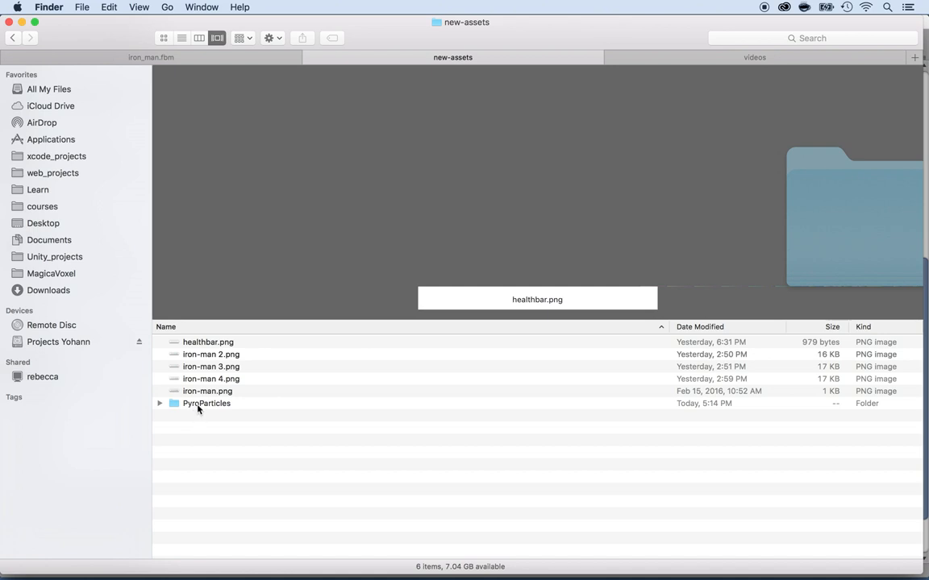
pyautogui.moveTo(200, 409)
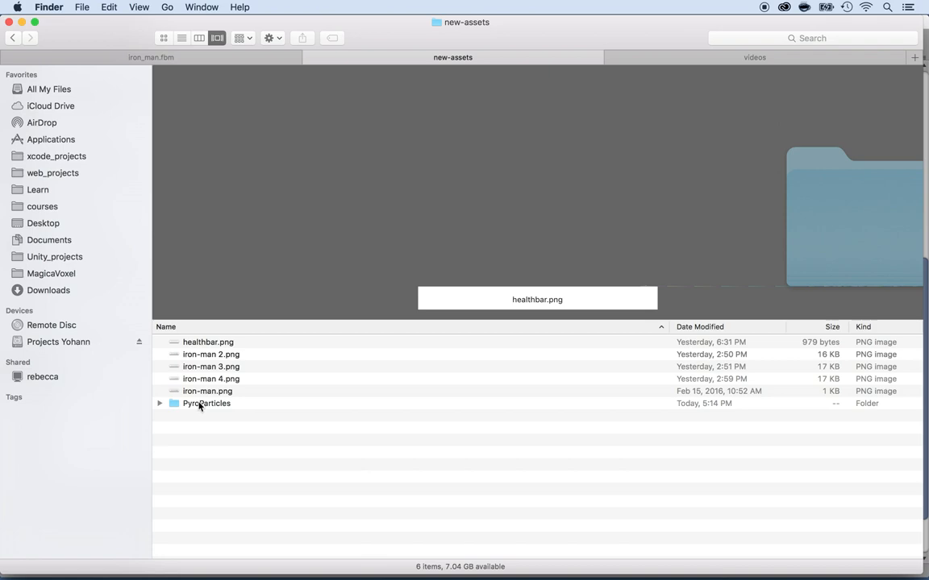
pyautogui.click(207, 403)
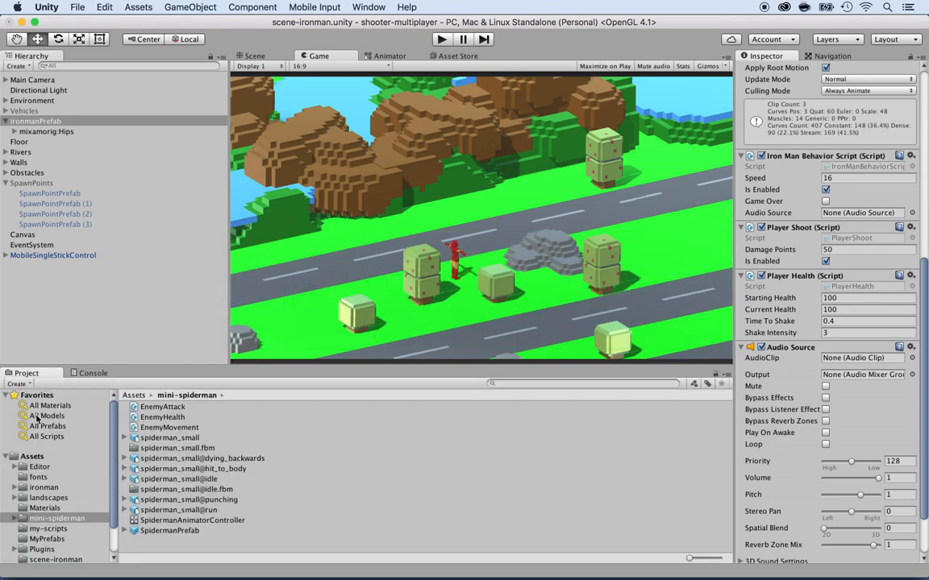
# Step: Show the project's Assets folder and drag PyroParticles from Finder into it to import
pyautogui.click(32, 456)
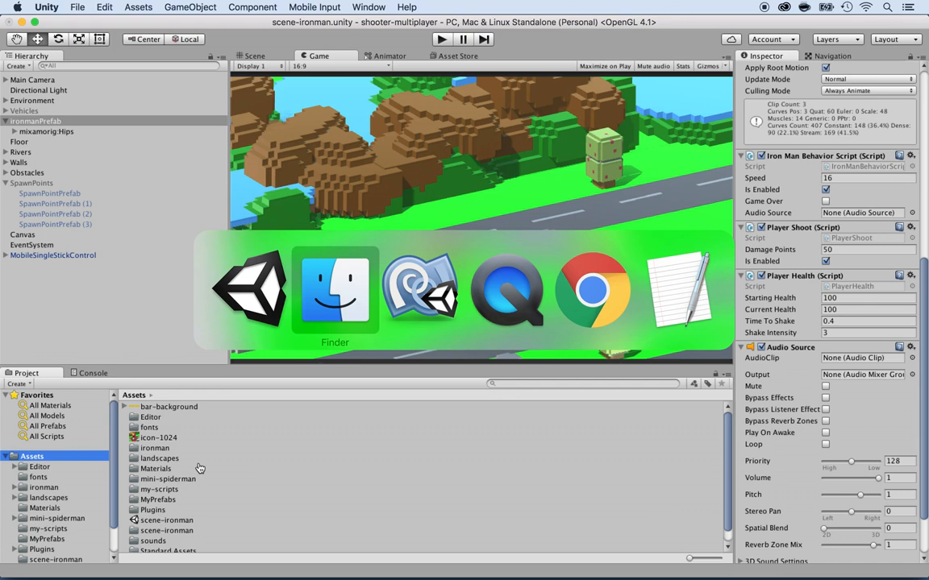
pyautogui.click(335, 291)
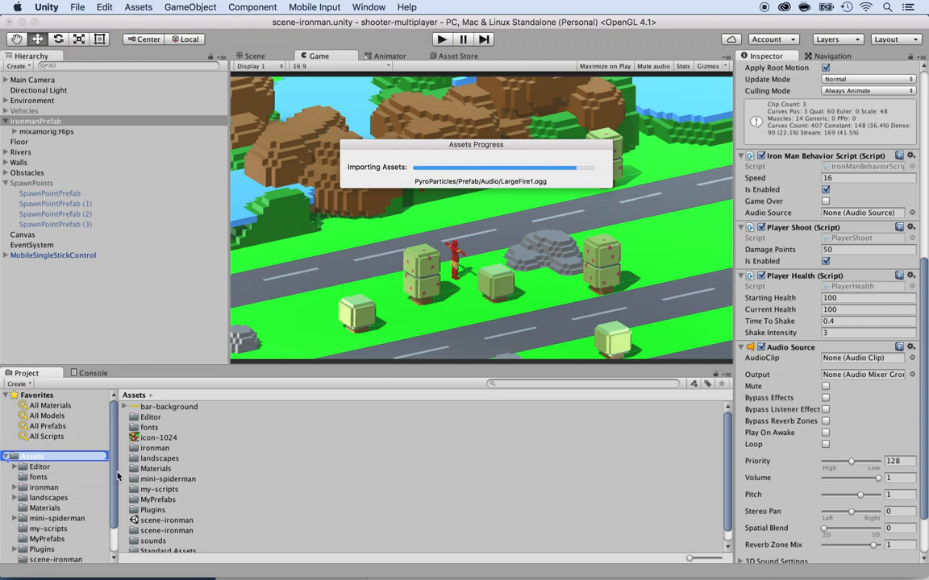
pyautogui.moveTo(156, 445)
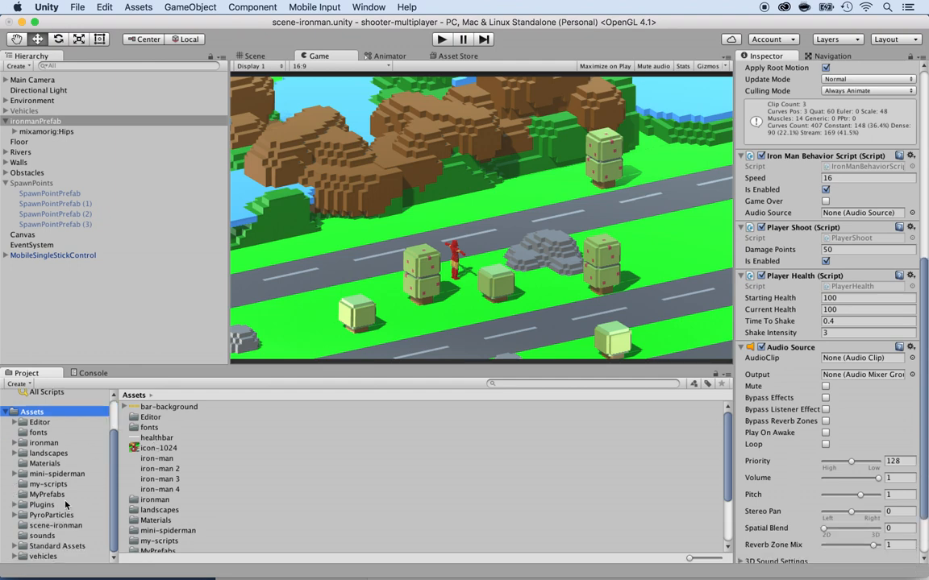
# Step: Inspect the Firebolt Blue prefab in PyroParticles/Prefab with its fire projectile settings
pyautogui.click(52, 516)
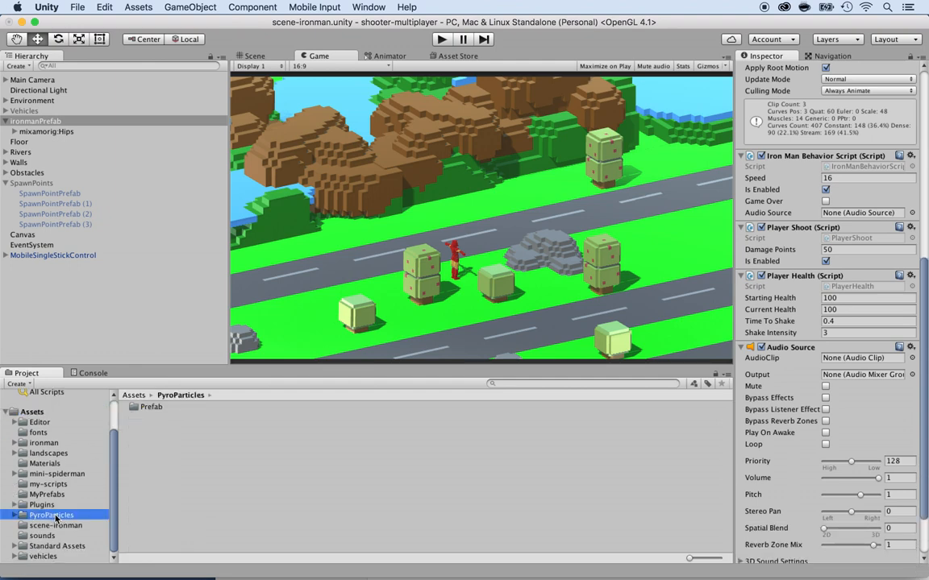
pyautogui.doubleClick(49, 526)
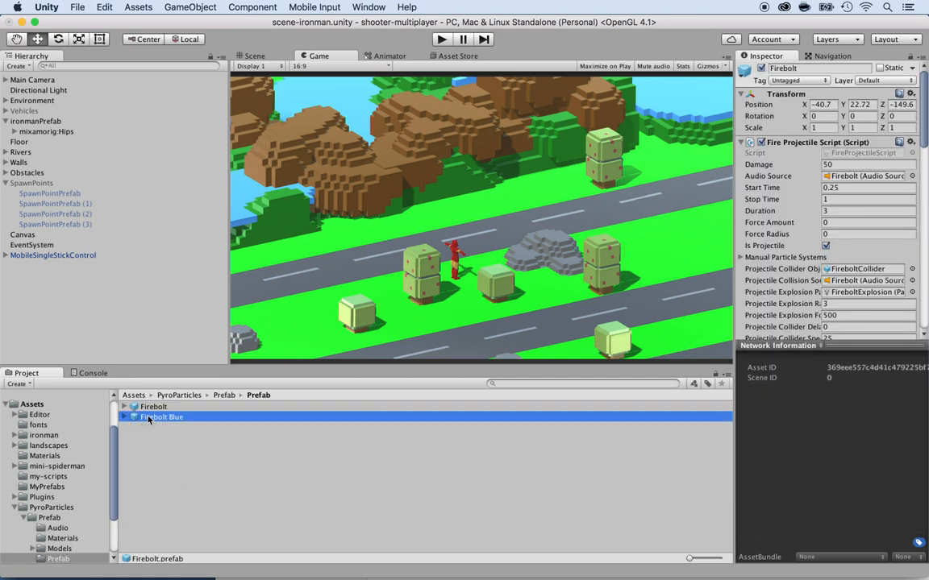
pyautogui.click(161, 415)
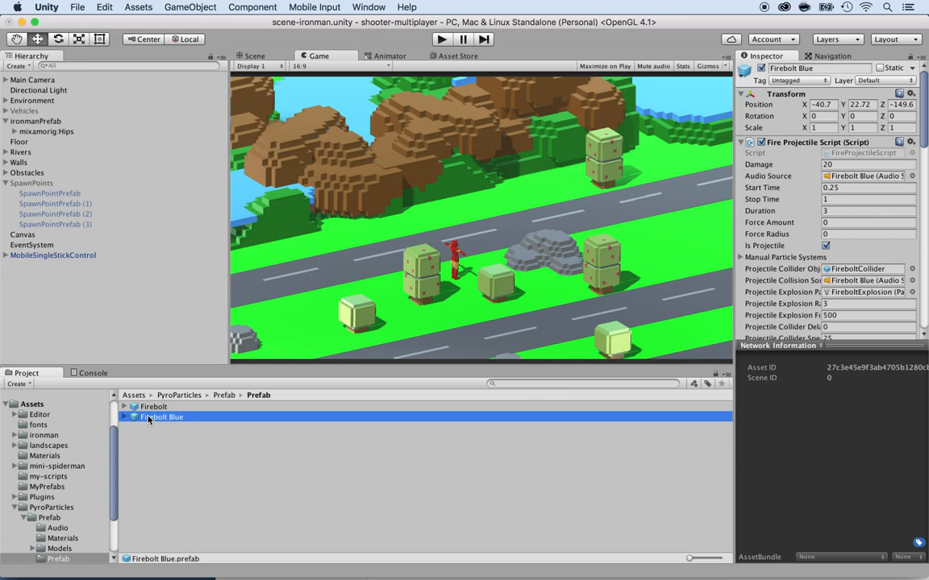